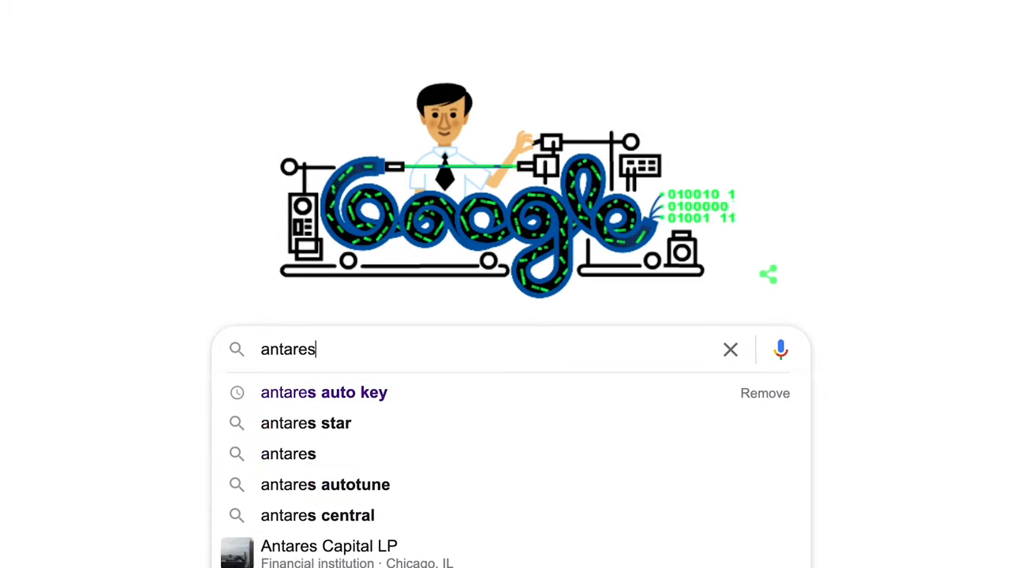
# Search Google for 'antares auto key' and browse the HoRNet SongKey MK3 product page.
pyautogui.click(323, 392)
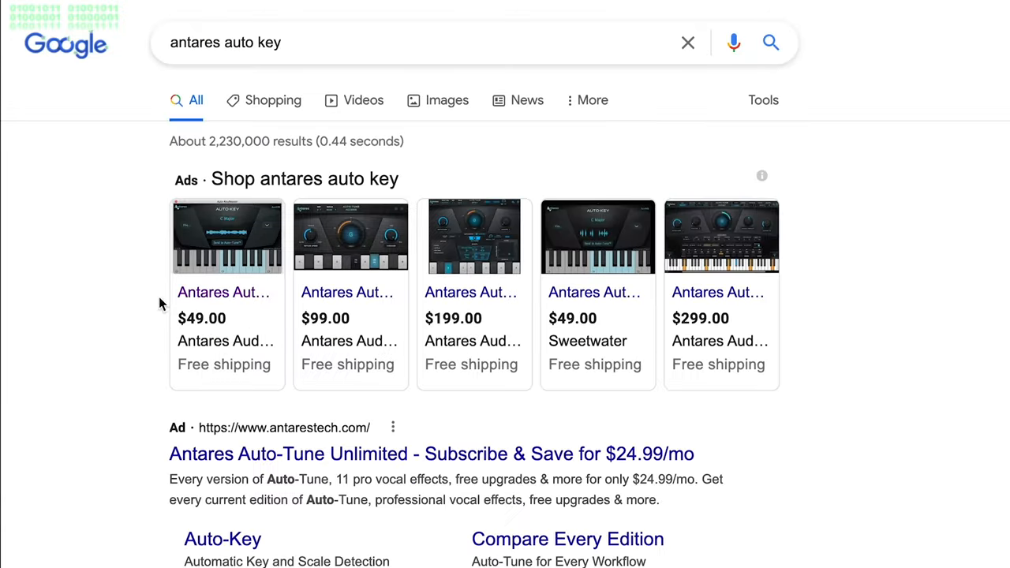
pyautogui.scroll(-3)
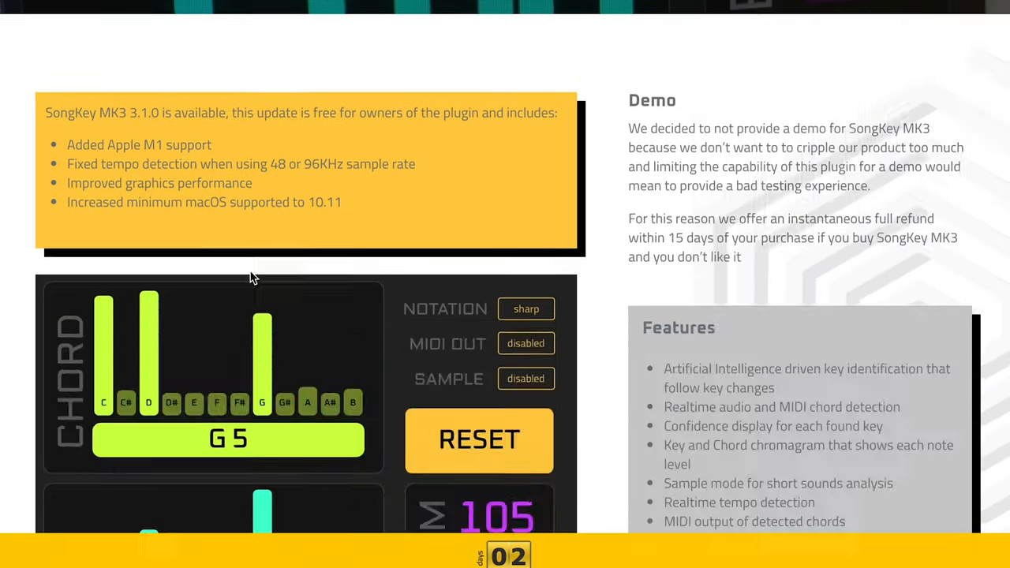
pyautogui.scroll(-3)
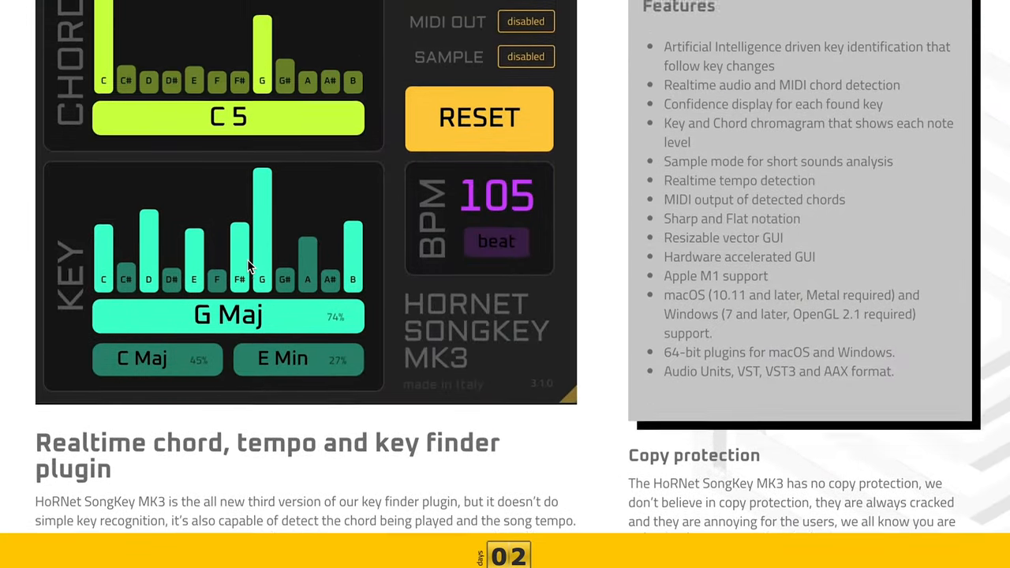
pyautogui.scroll(3)
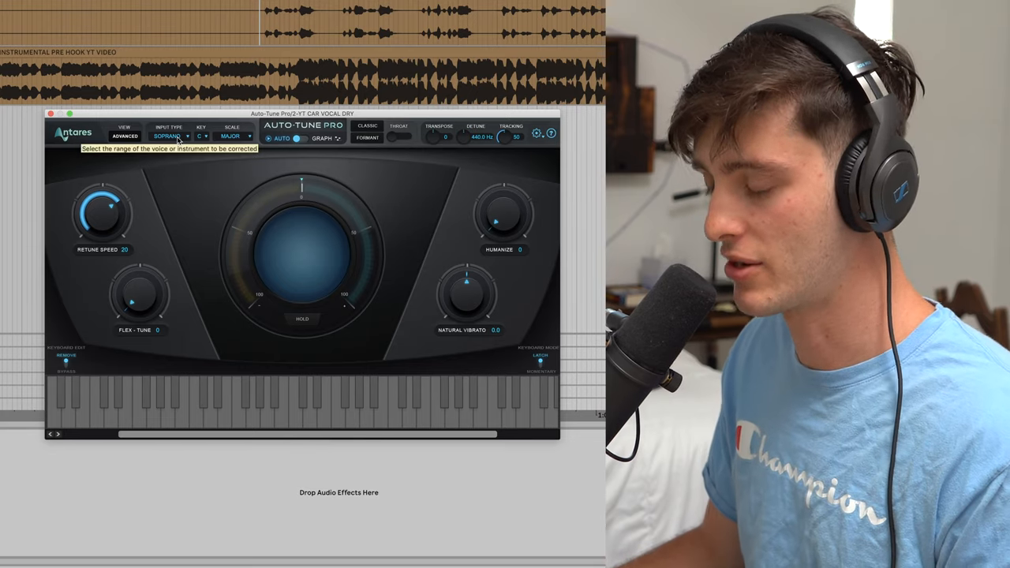
# Change Auto-Tune Pro's Input Type from Soprano to ALTO/TENOR.
pyautogui.click(168, 135)
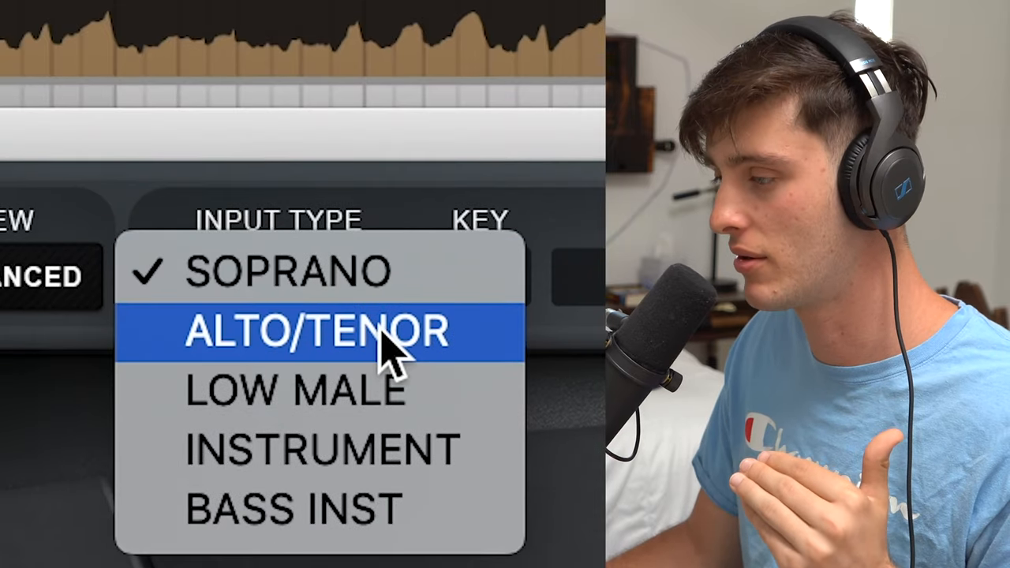
pyautogui.click(316, 332)
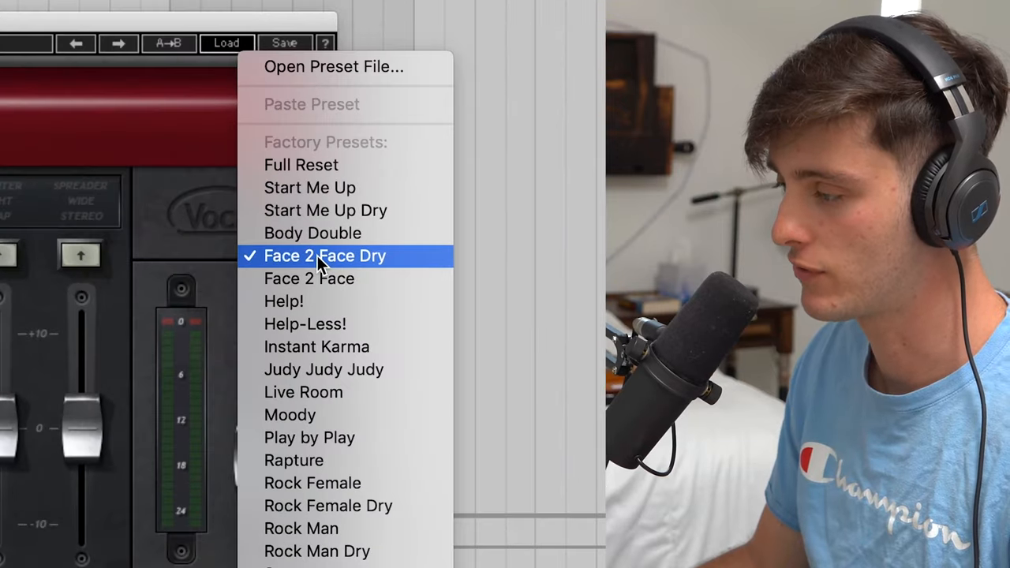
# Load the Face 2 Face Dry factory preset into CLA Vocals.
pyautogui.click(324, 255)
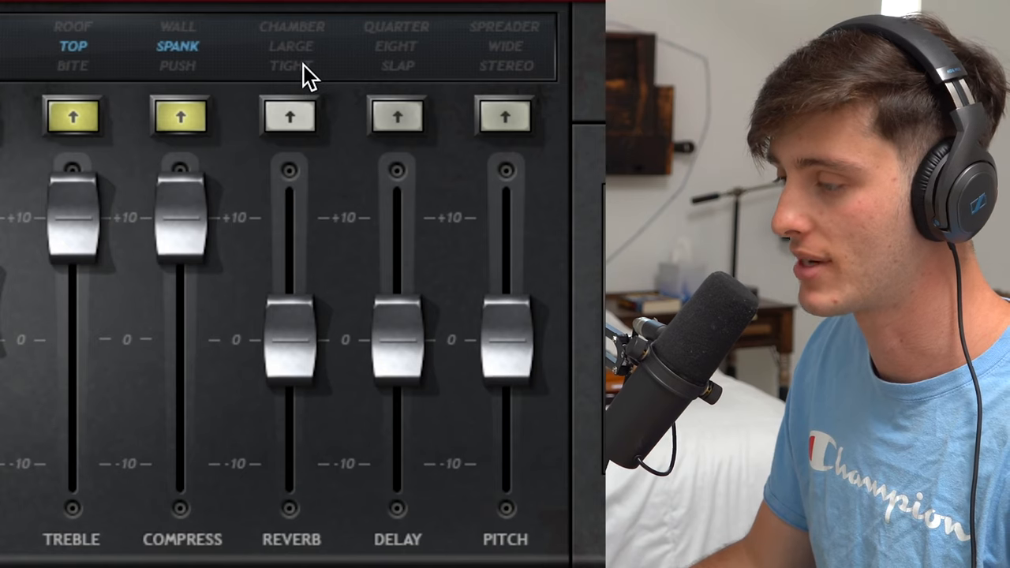
# Set CLA Vocals reverb to TIGHT and delay to QUARTER, then raise the delay fader.
pyautogui.click(292, 66)
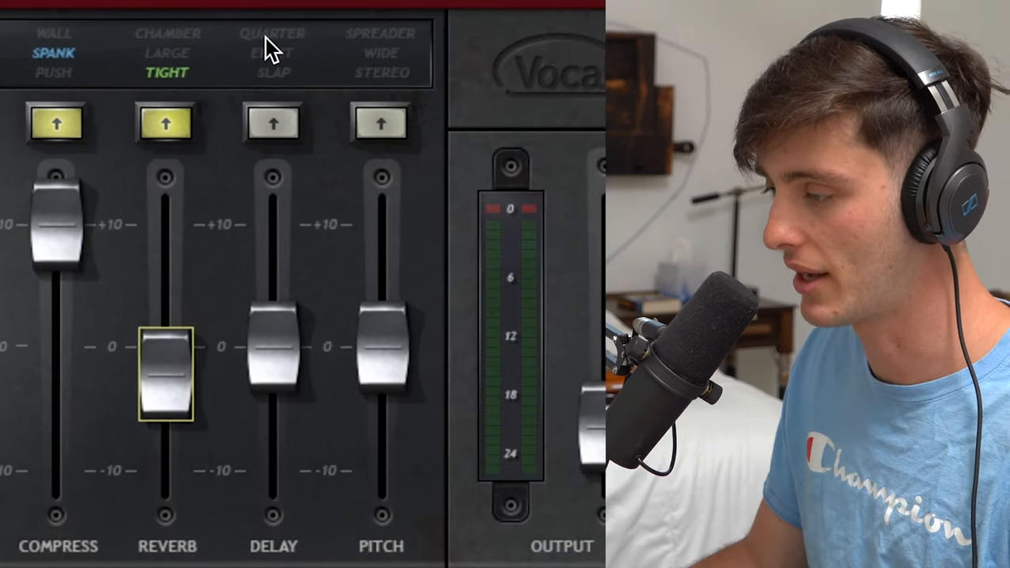
pyautogui.click(272, 33)
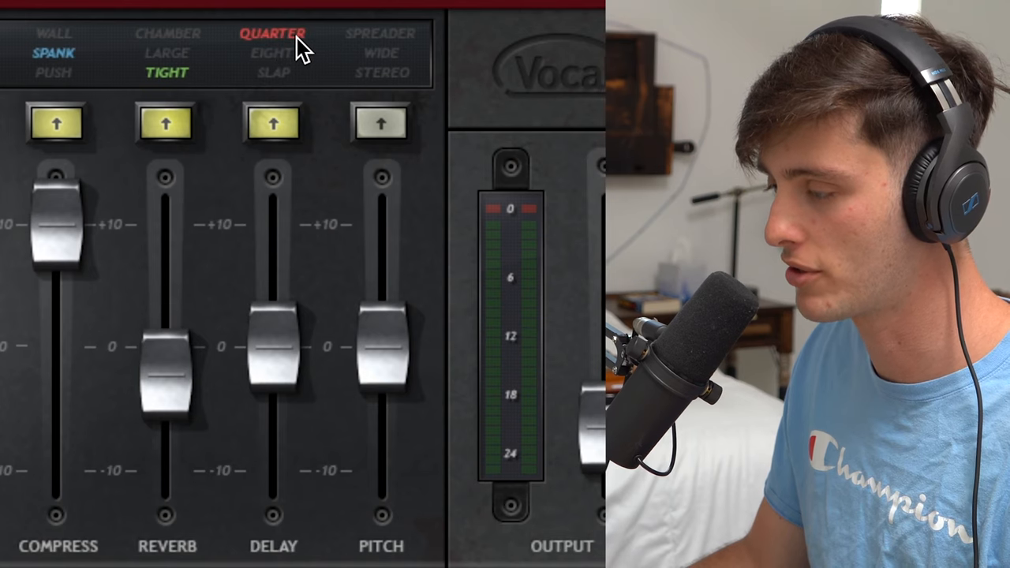
pyautogui.moveTo(274, 332); pyautogui.dragTo(274, 304)
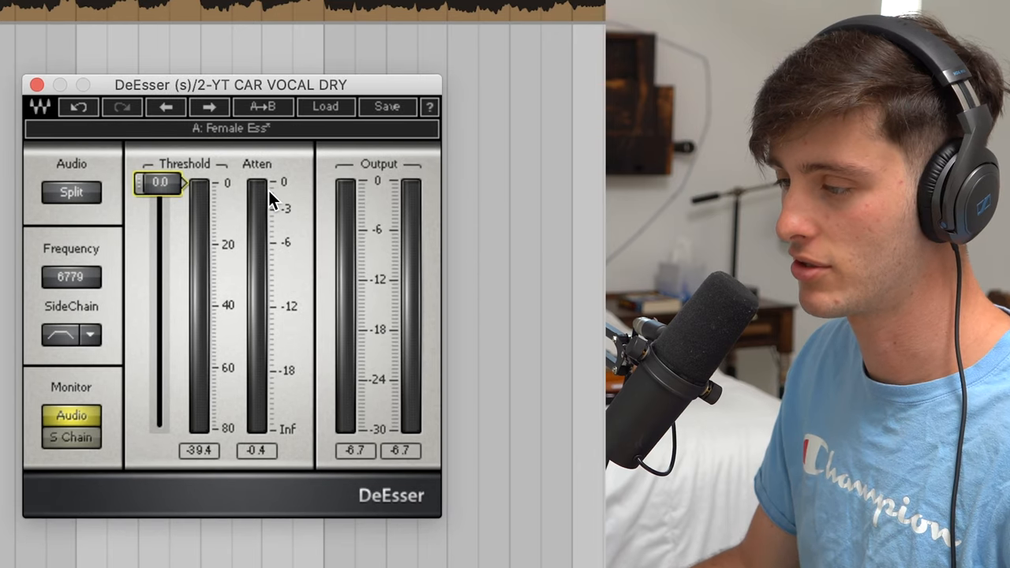
pyautogui.moveTo(276, 261)
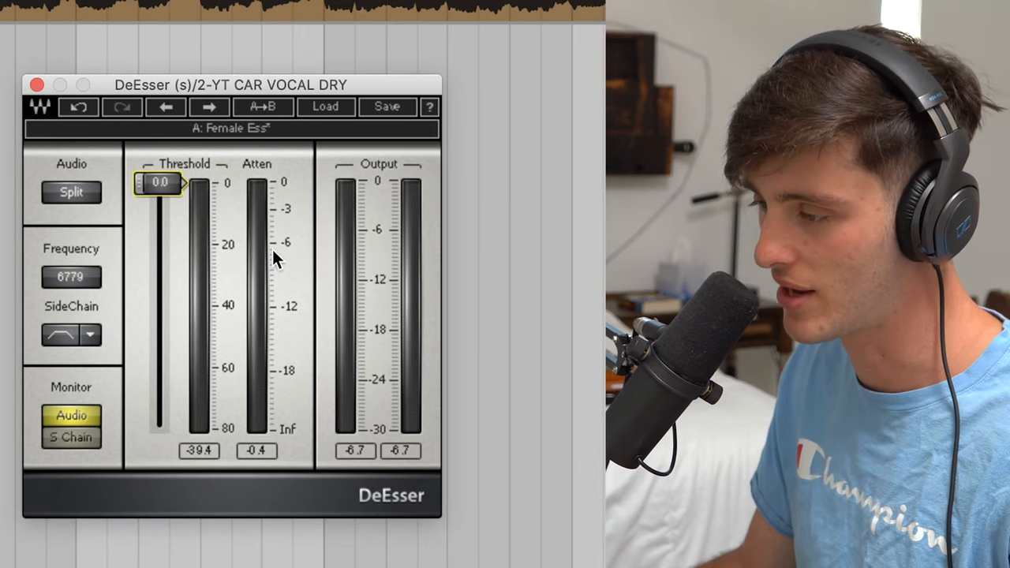